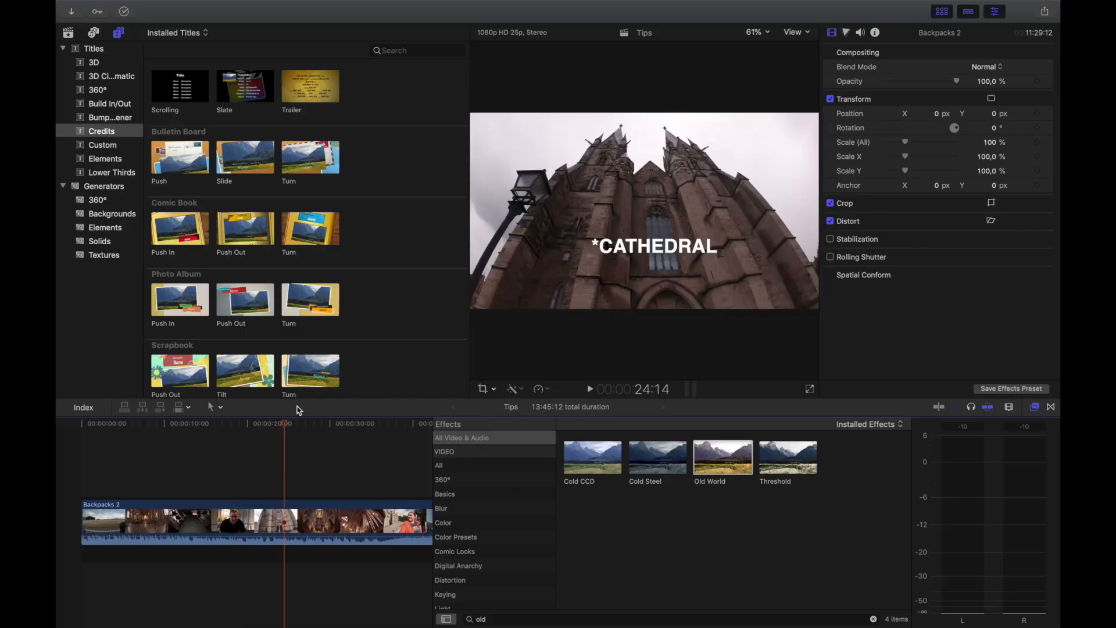
Park the playhead on the cathedral interior, browse audio Levels and Voice, then list all 277 video and audio effects
{"action": "left_click", "coordinate": [308, 422]}
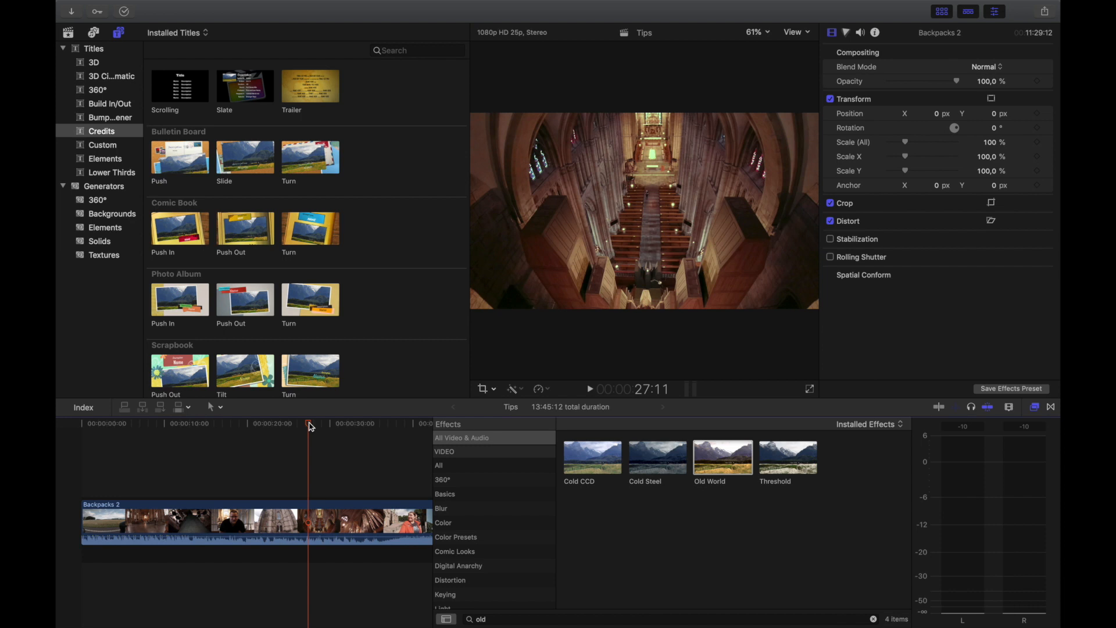
{"action": "mouse_move", "coordinate": [319, 490]}
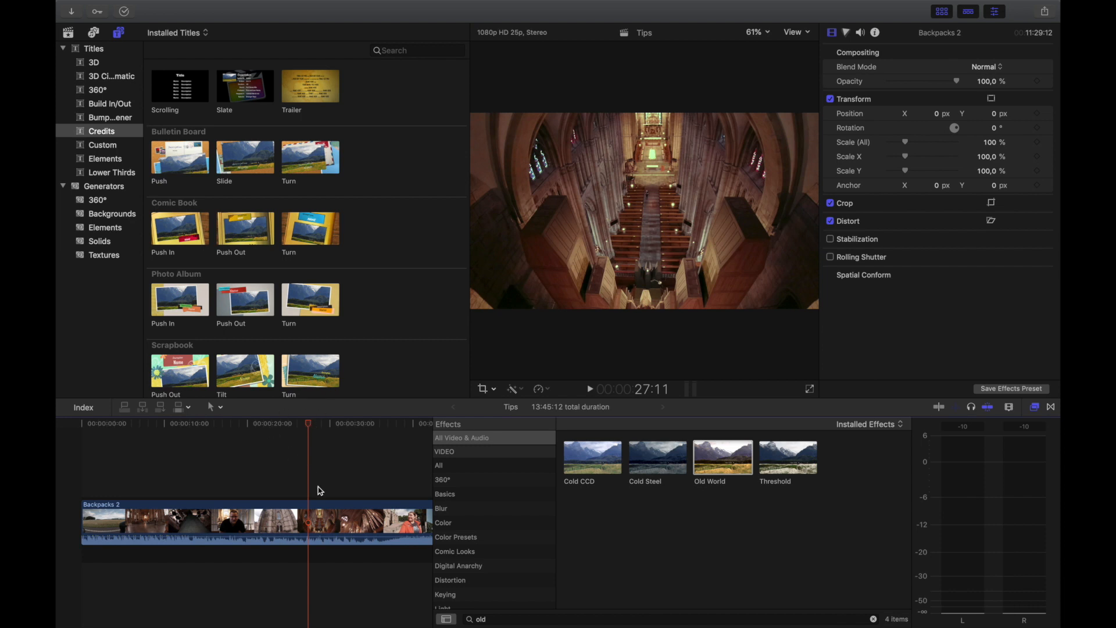
{"action": "mouse_move", "coordinate": [356, 486]}
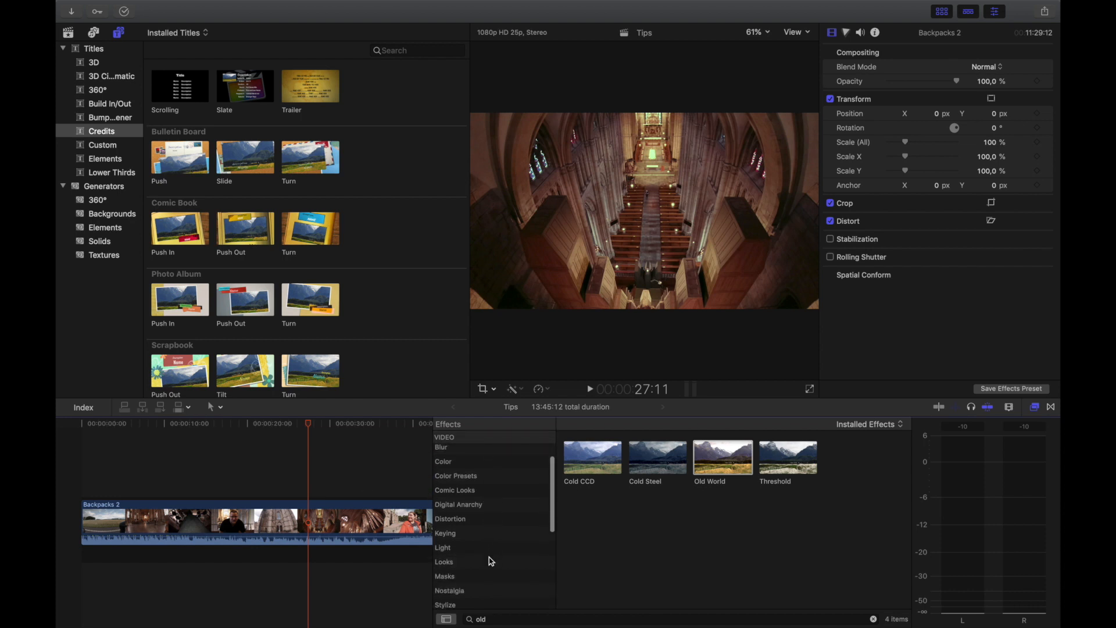
{"action": "scroll", "scroll_direction": "down", "scroll_amount": 3}
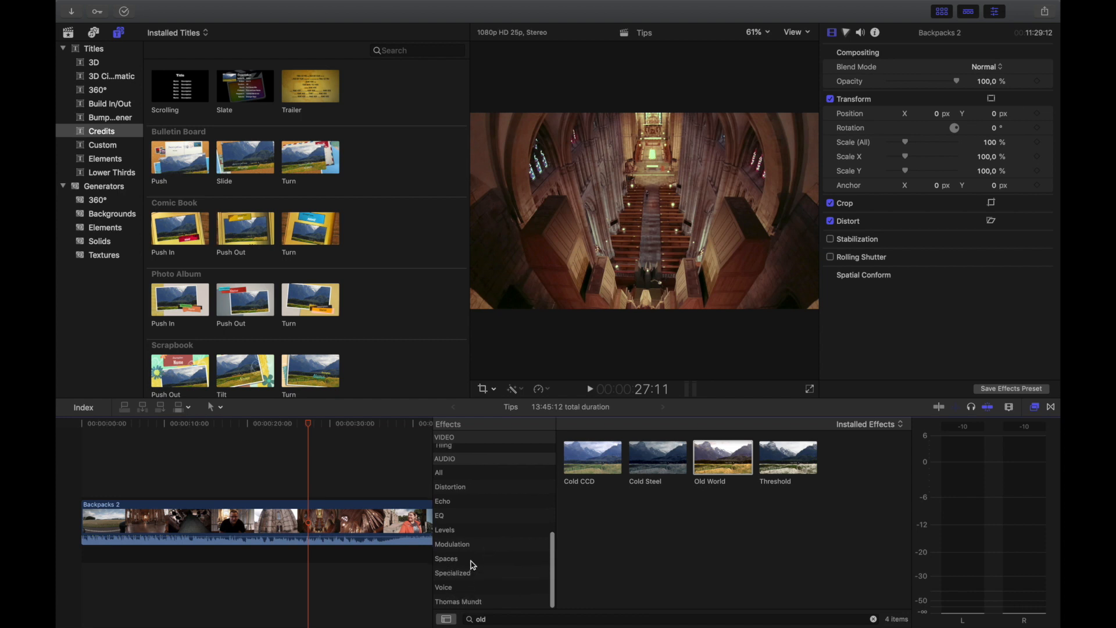
{"action": "left_click", "coordinate": [444, 529]}
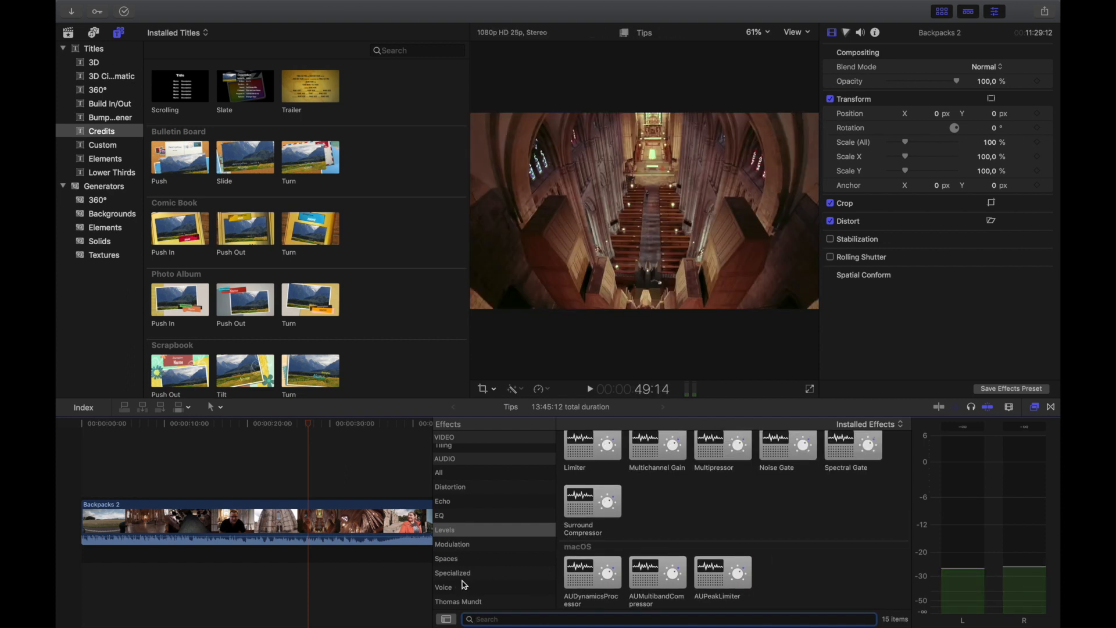
{"action": "left_click", "coordinate": [444, 586]}
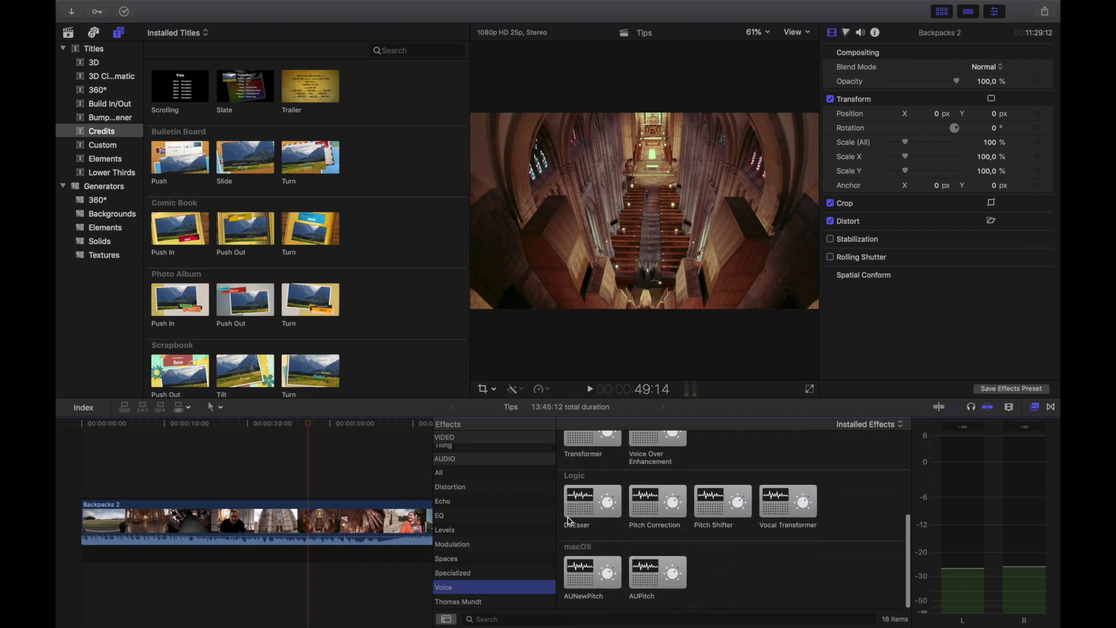
{"action": "left_click", "coordinate": [463, 438]}
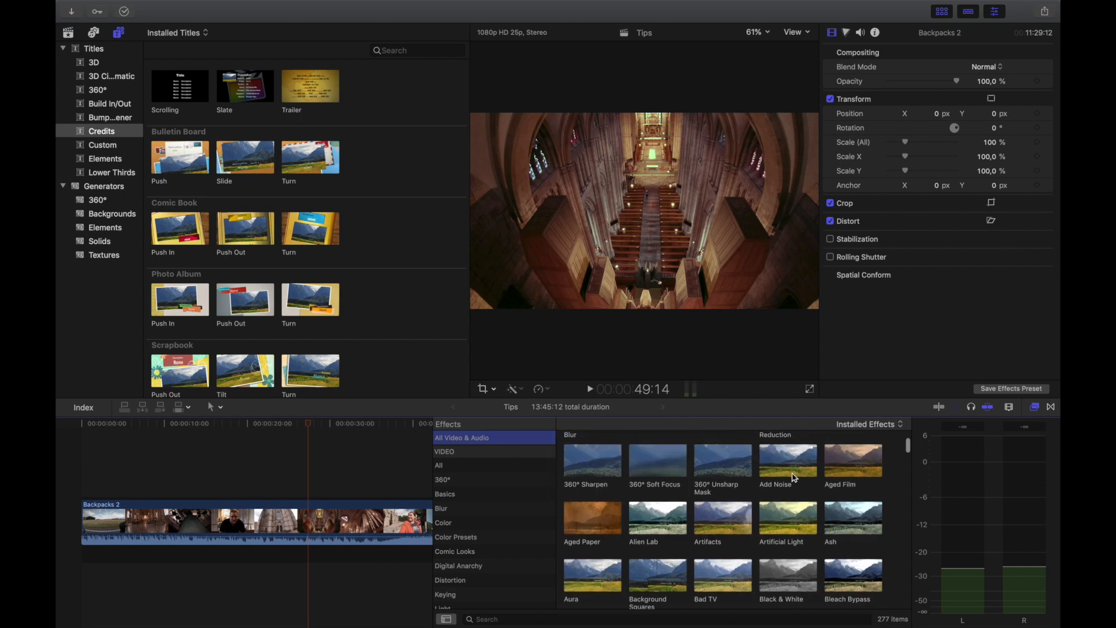
{"action": "mouse_move", "coordinate": [654, 568]}
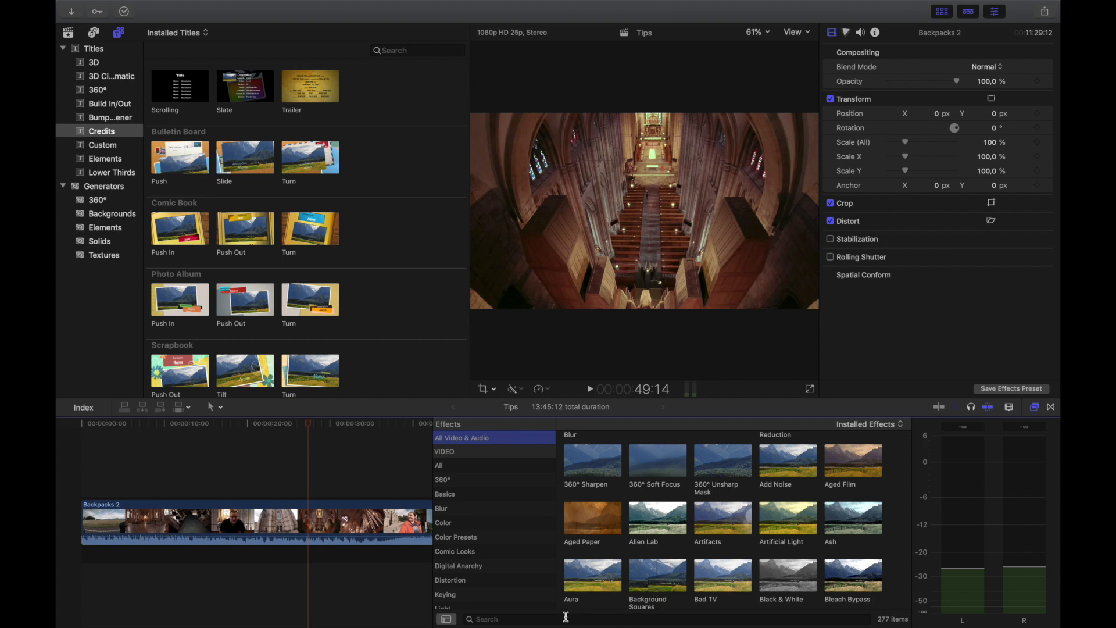
Search 'noi' and apply Noise Reduction to the Backpacks 2 clip at Medium amount, Low sharpness
{"action": "type", "text": "noi"}
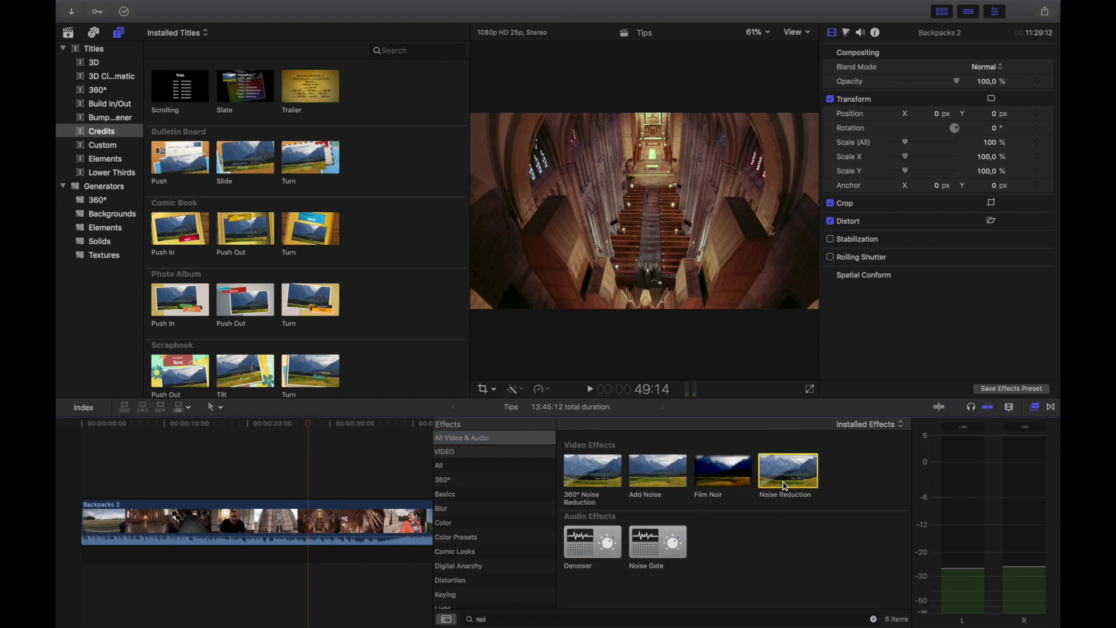
{"action": "double_click", "coordinate": [787, 469]}
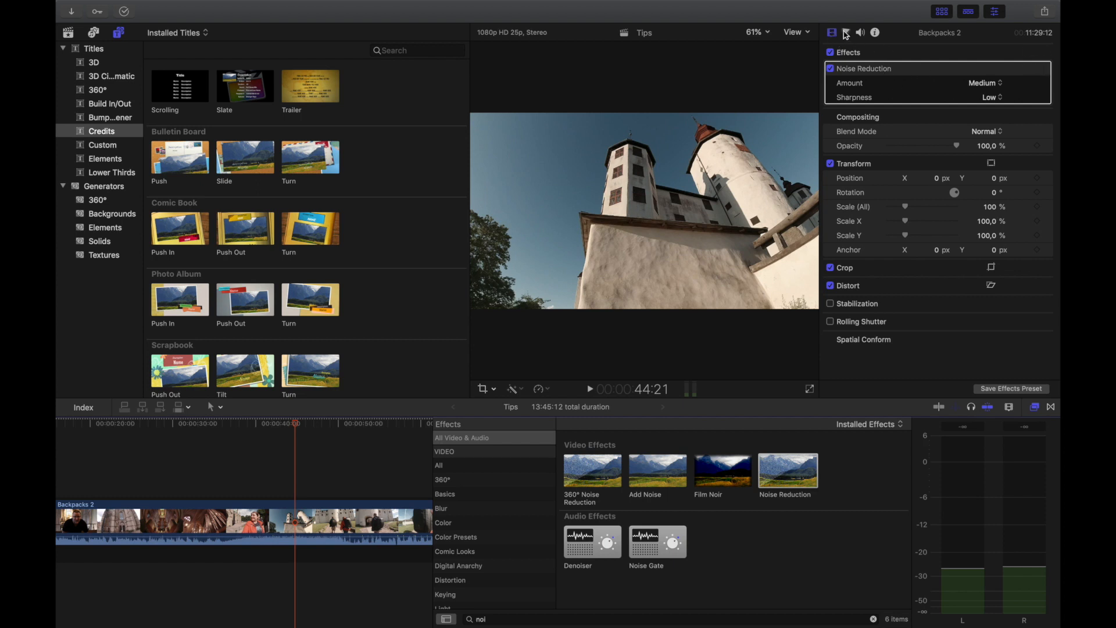
{"action": "mouse_move", "coordinate": [845, 61]}
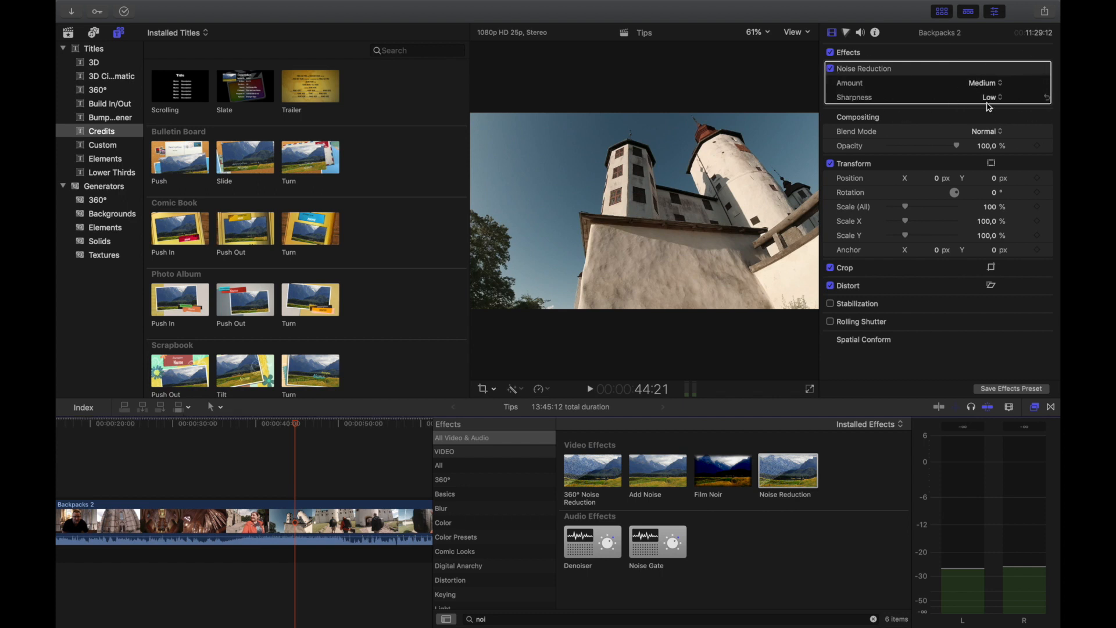
Leave Sharpness at Low, switch Noise Reduction off, and show the Blur effects category
{"action": "left_click", "coordinate": [983, 83]}
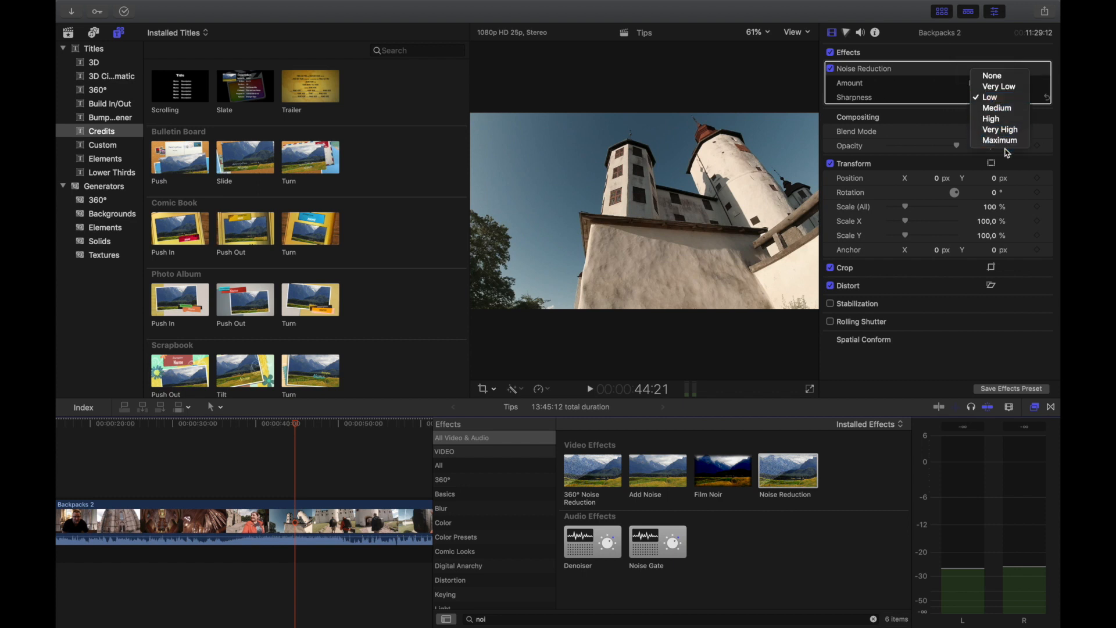
{"action": "mouse_move", "coordinate": [889, 108]}
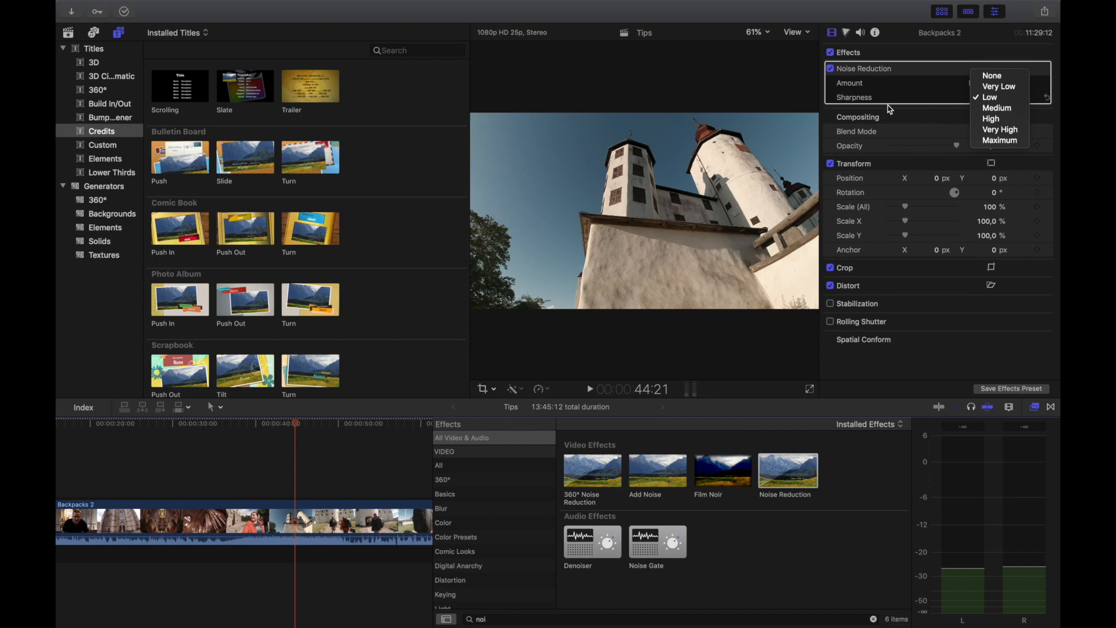
{"action": "mouse_move", "coordinate": [891, 110]}
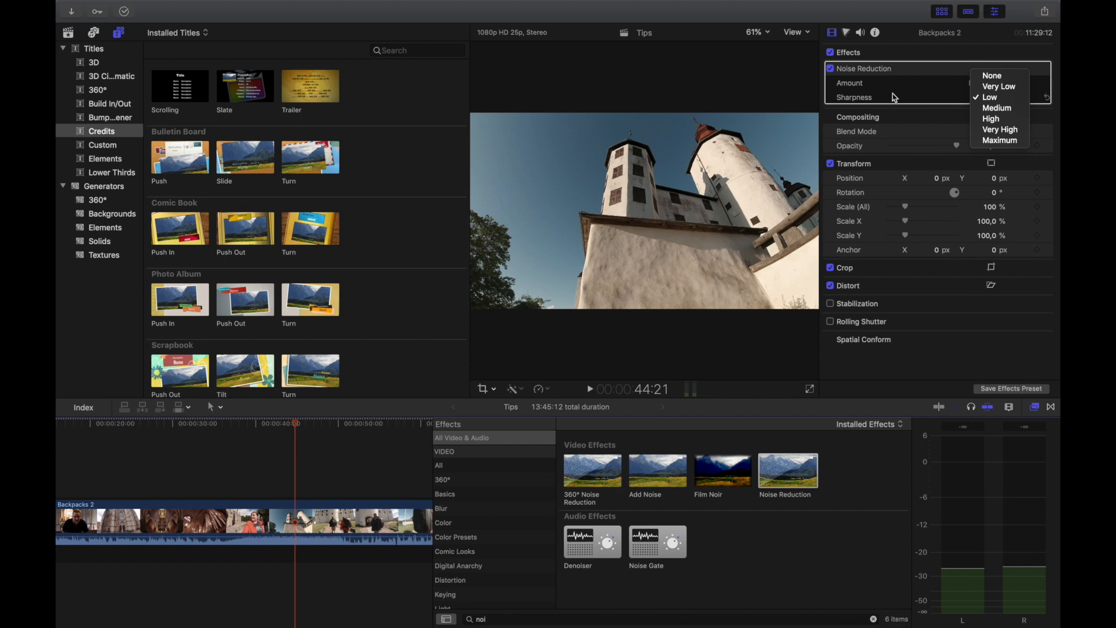
{"action": "left_click", "coordinate": [997, 107]}
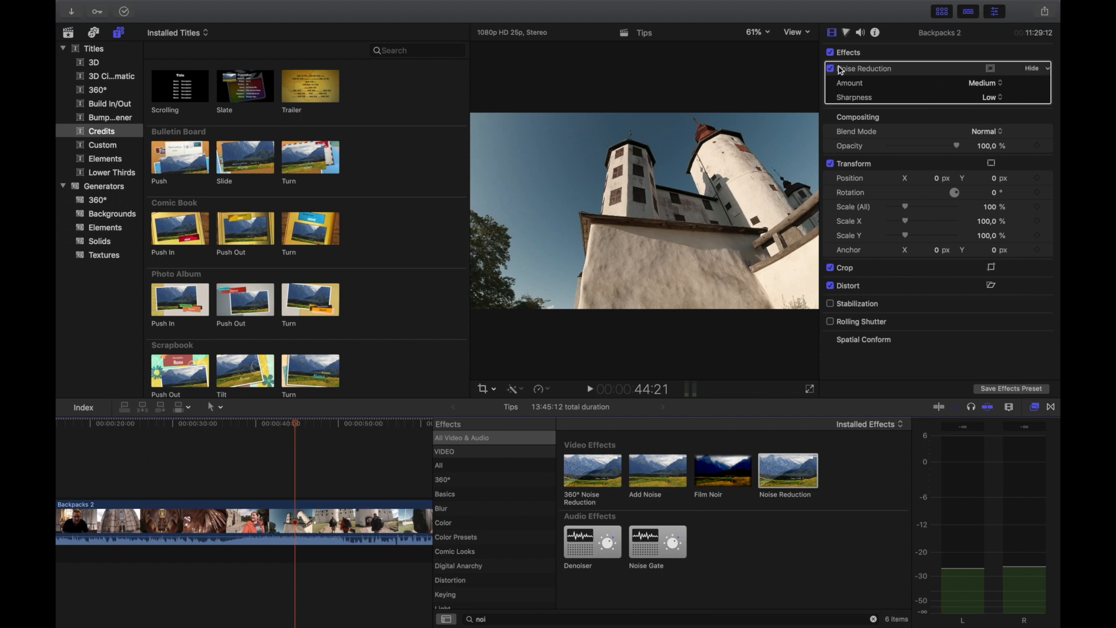
{"action": "left_click", "coordinate": [830, 68]}
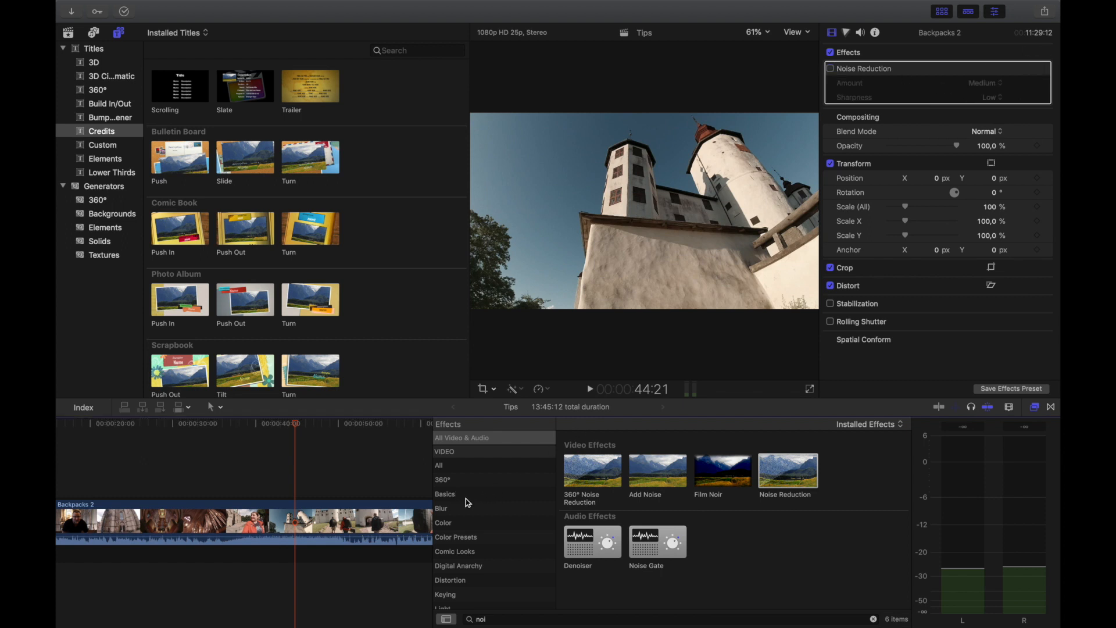
{"action": "left_click", "coordinate": [441, 508]}
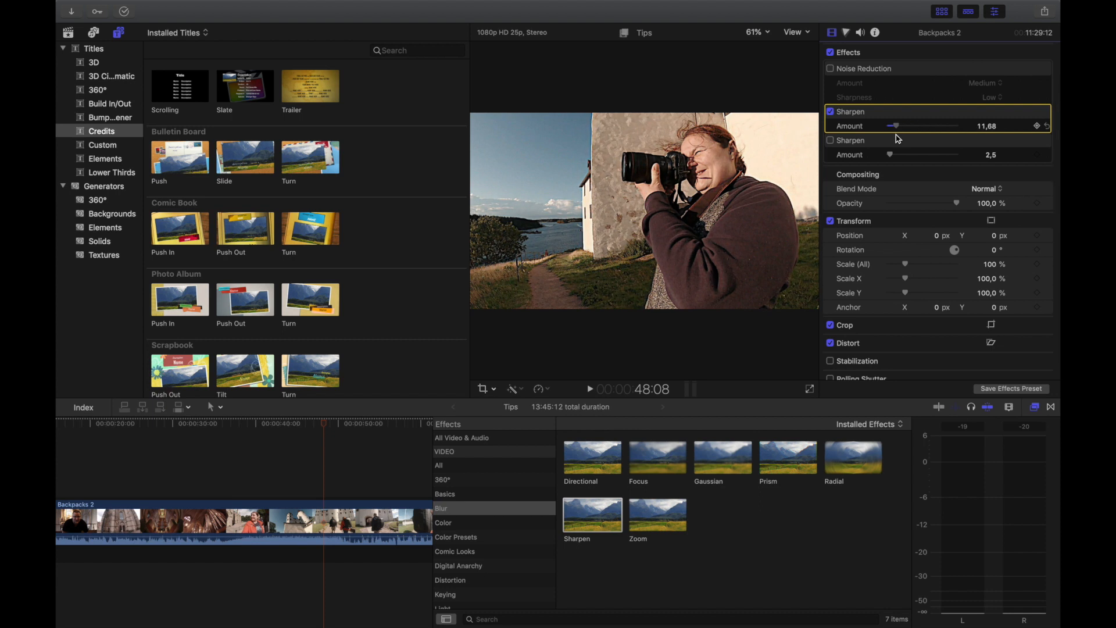
Raise the Sharpen amount to about 27, then apply Gaussian blur to the clip
{"action": "left_click_drag", "start_coordinate": [893, 126], "coordinate": [905, 125]}
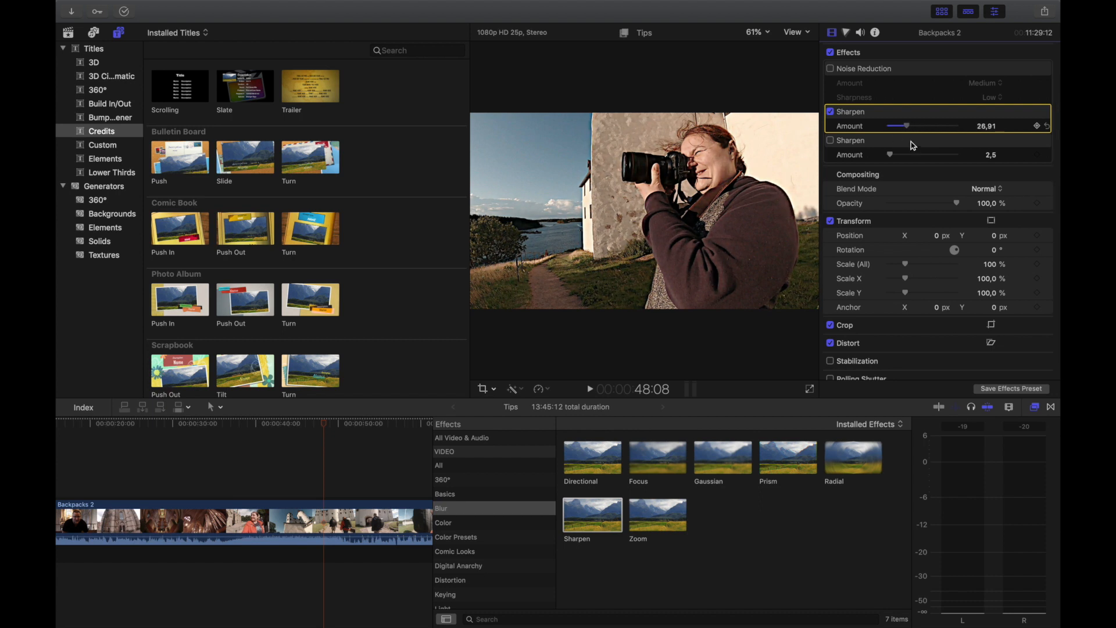
{"action": "left_click_drag", "start_coordinate": [903, 125], "coordinate": [889, 126]}
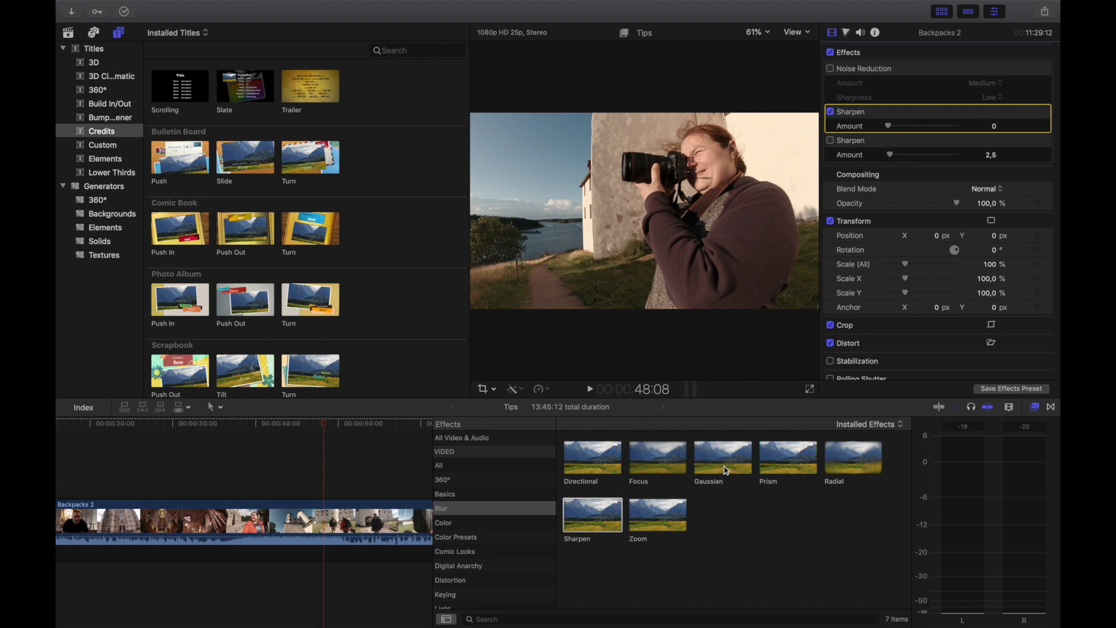
{"action": "double_click", "coordinate": [721, 455]}
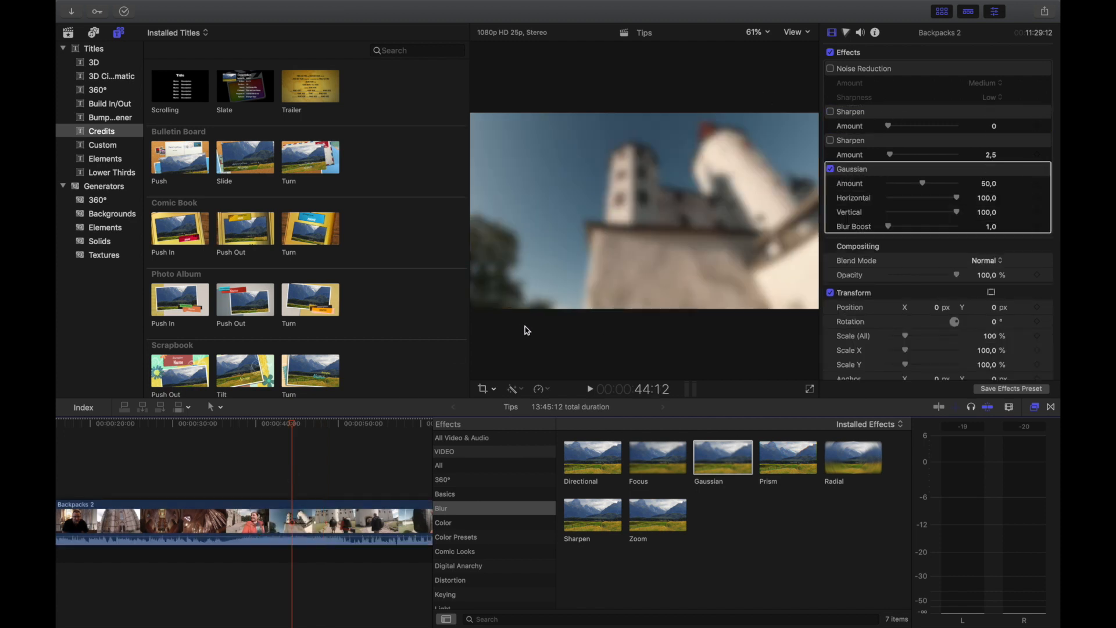
Add the Scrolling credits title as a connected clip above the Gaussian-blurred footage
{"action": "left_click", "coordinate": [307, 424]}
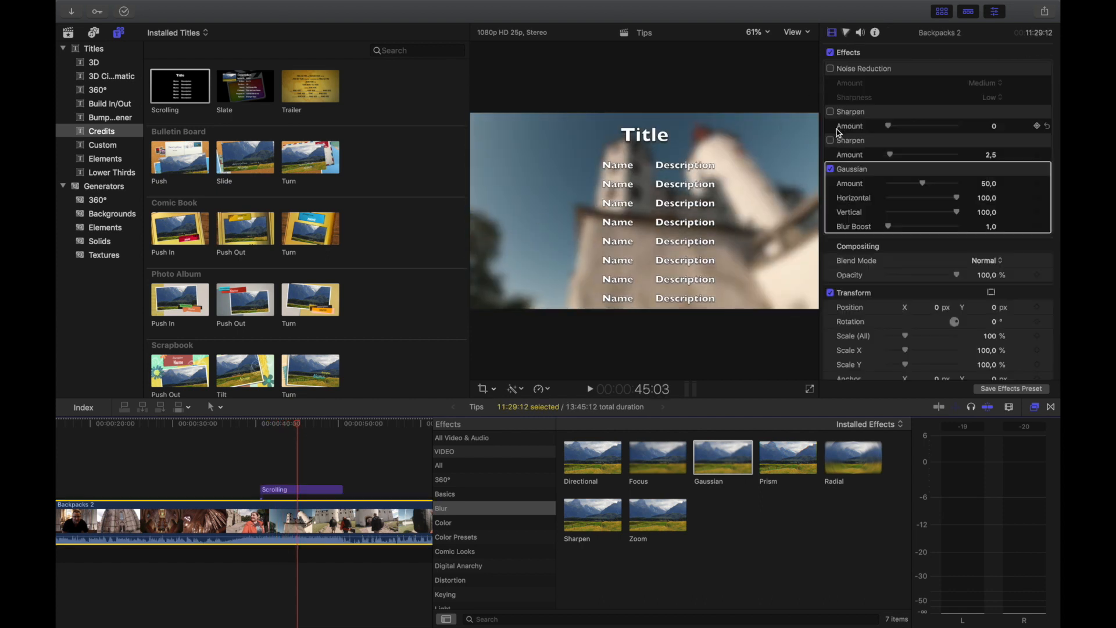
Toggle the Gaussian blur off and on to compare, leaving it off under the credits
{"action": "left_click", "coordinate": [830, 168]}
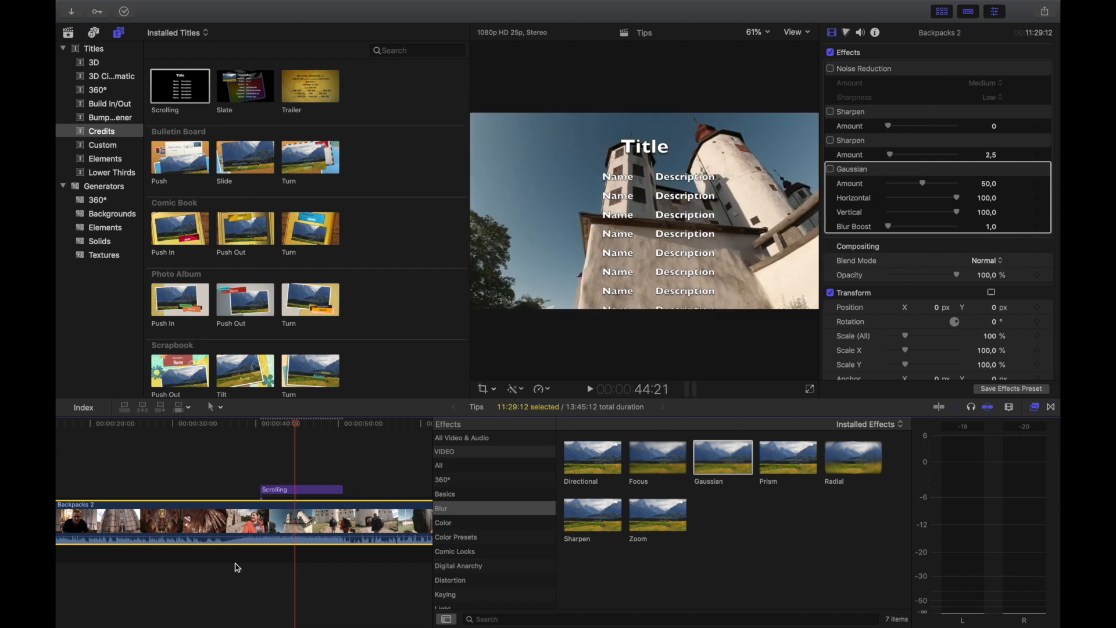
{"action": "left_click", "coordinate": [830, 169]}
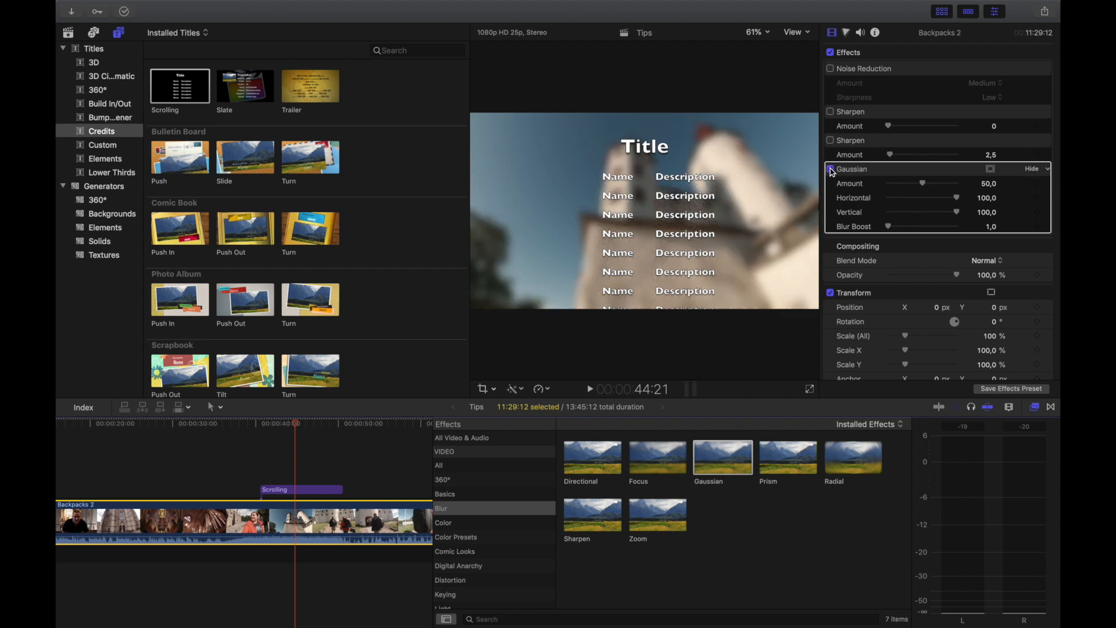
{"action": "left_click", "coordinate": [830, 168]}
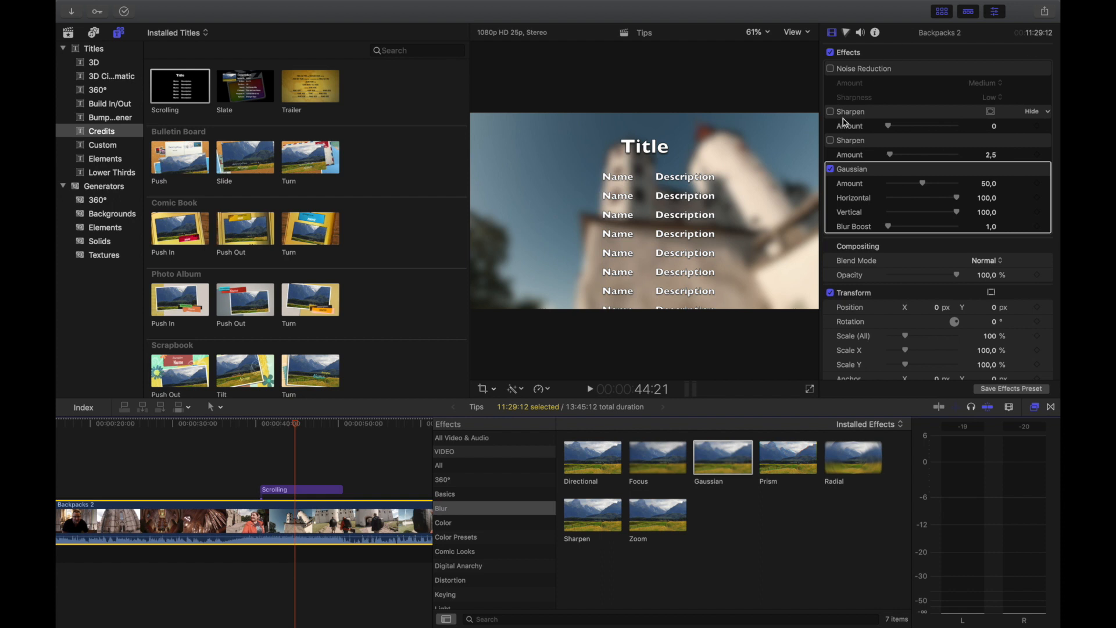
{"action": "left_click", "coordinate": [830, 169]}
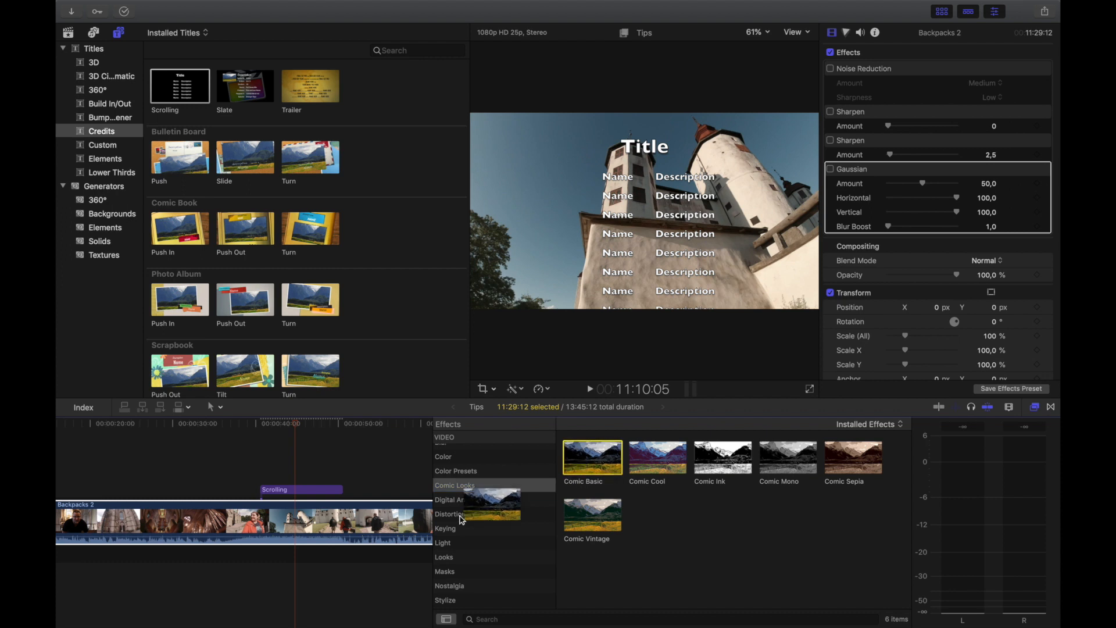
Apply Comic Basic to the clip beneath the credits and list the Stylize effects
{"action": "double_click", "coordinate": [591, 458]}
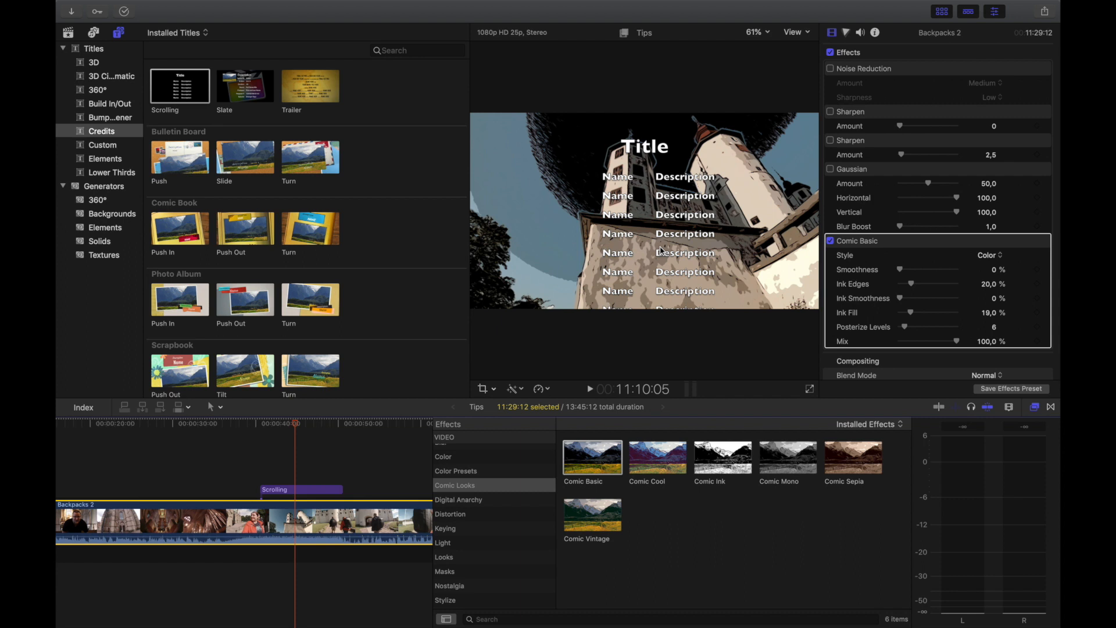
{"action": "left_click", "coordinate": [445, 542]}
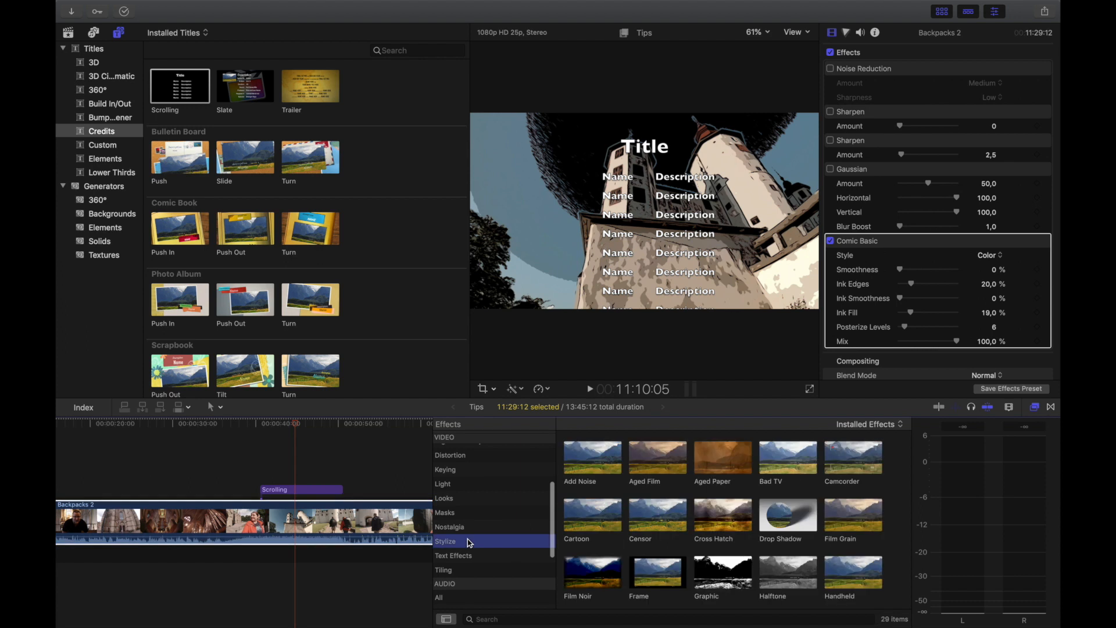